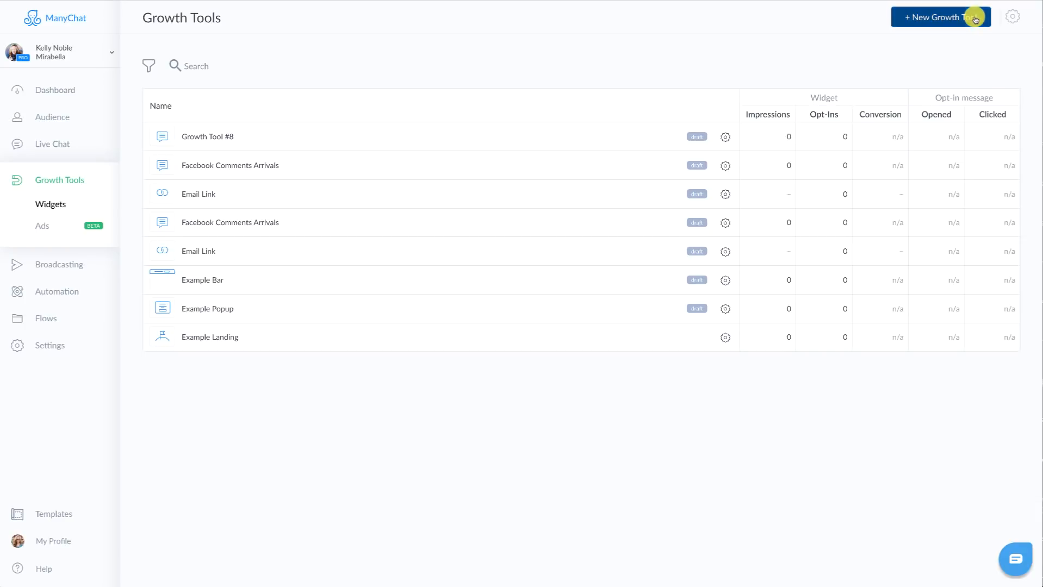
Begin a new growth tool and reveal the Other Growth Tools section with QR Code.
left_click(940, 17)
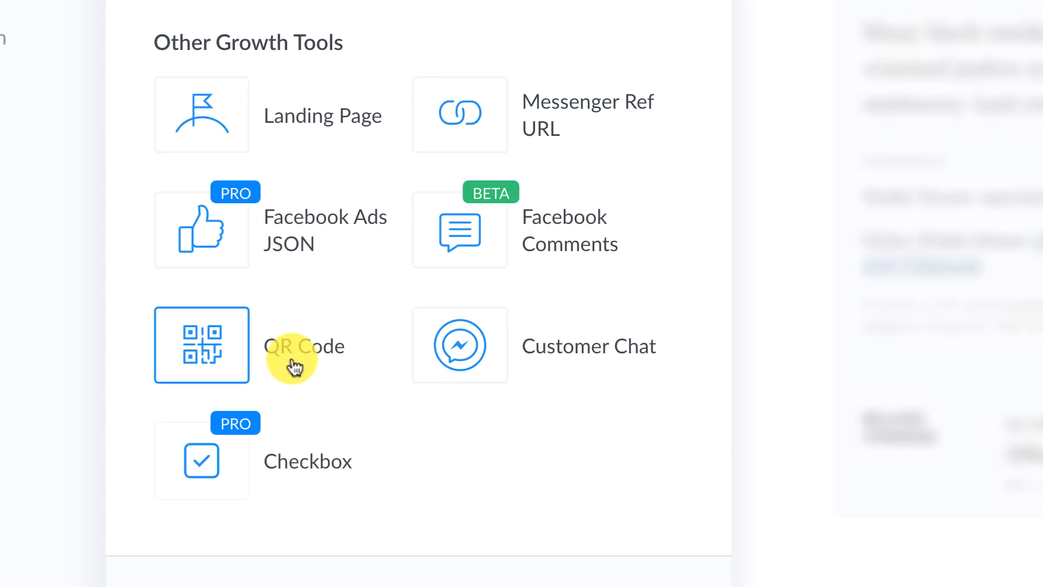
mouse_move(229, 333)
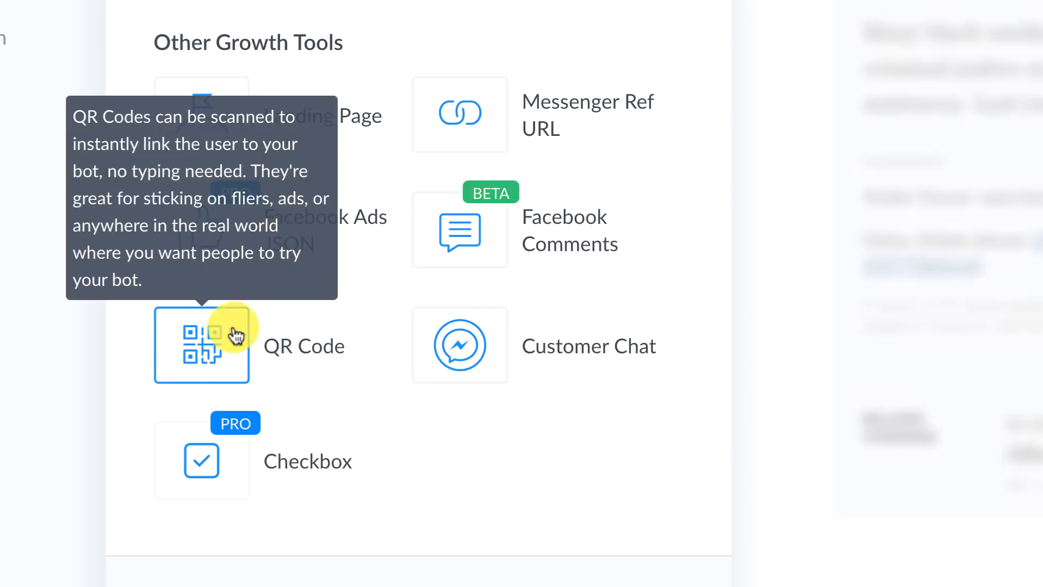
scroll("down", 3)
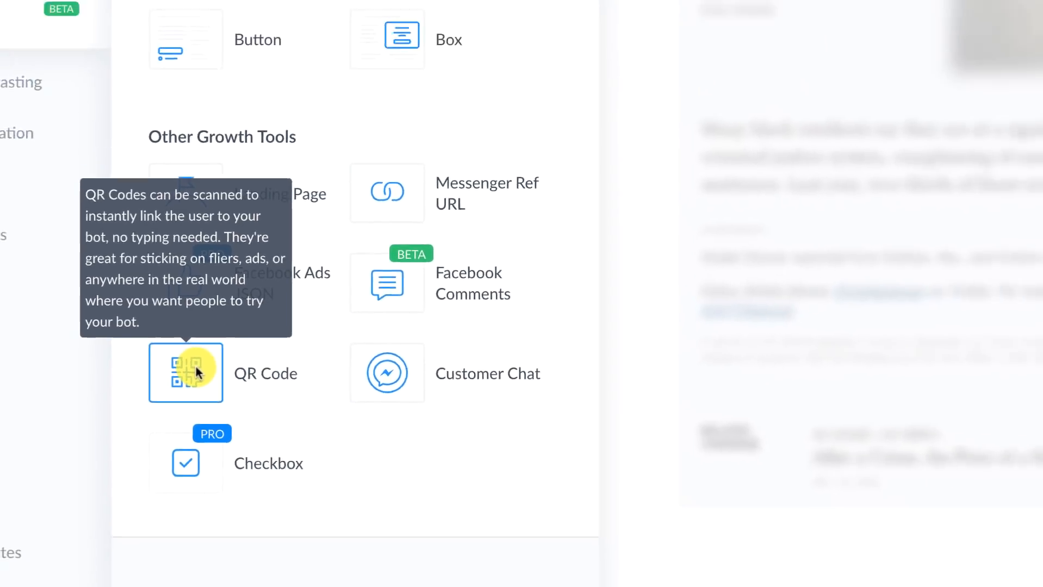
Choose the QR Code type and rename the new tool from 'Growth Tool #9' to 'QR Code Test'.
left_click(186, 372)
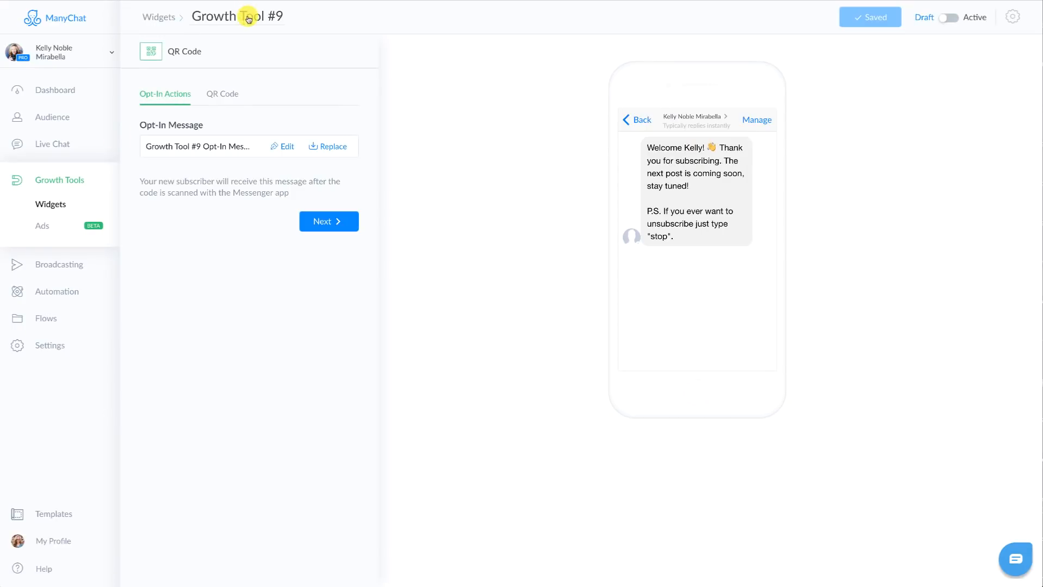
double_click(236, 16)
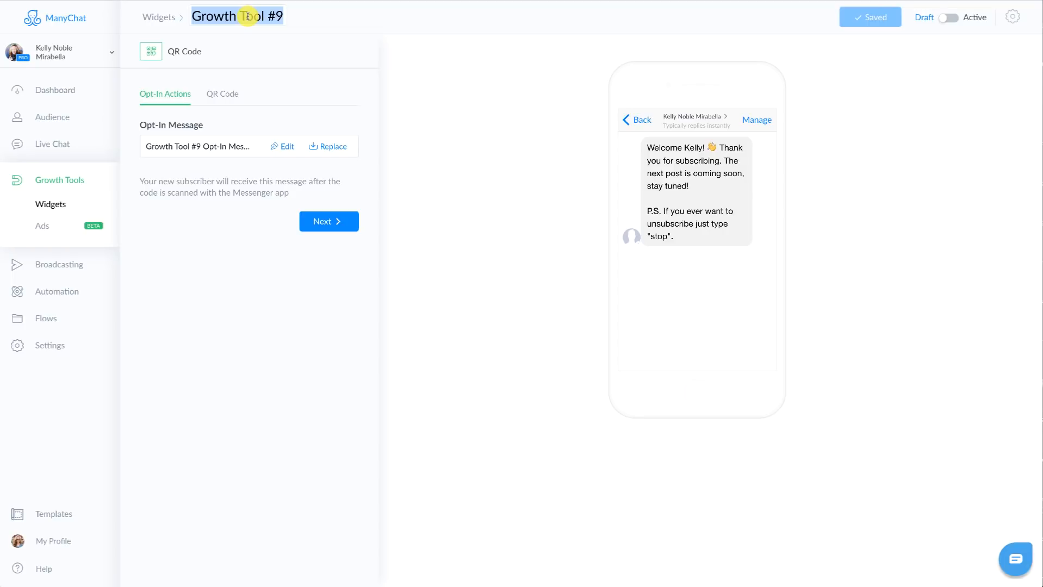
type("QR Code Test")
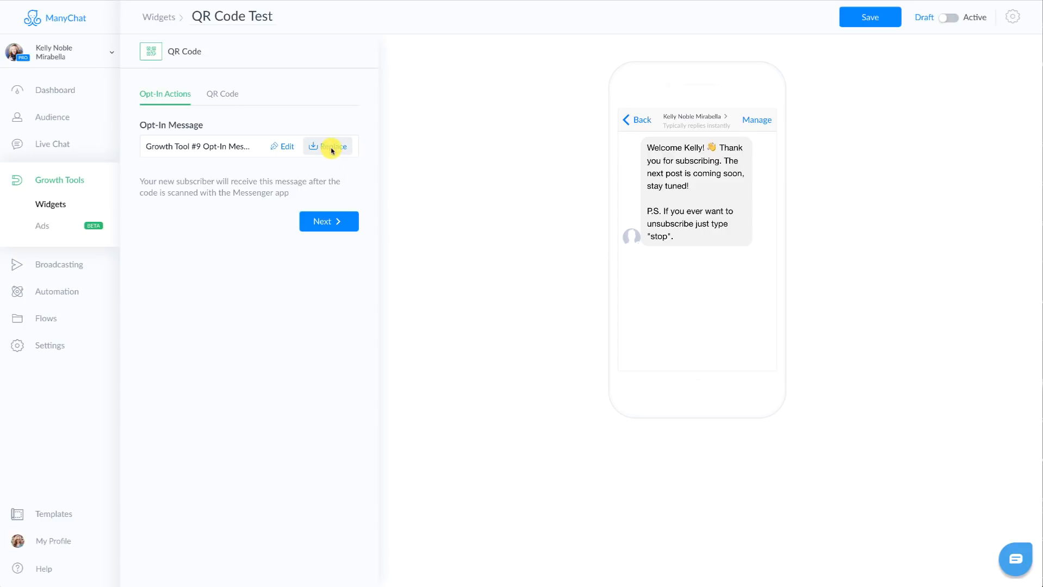
left_click(332, 147)
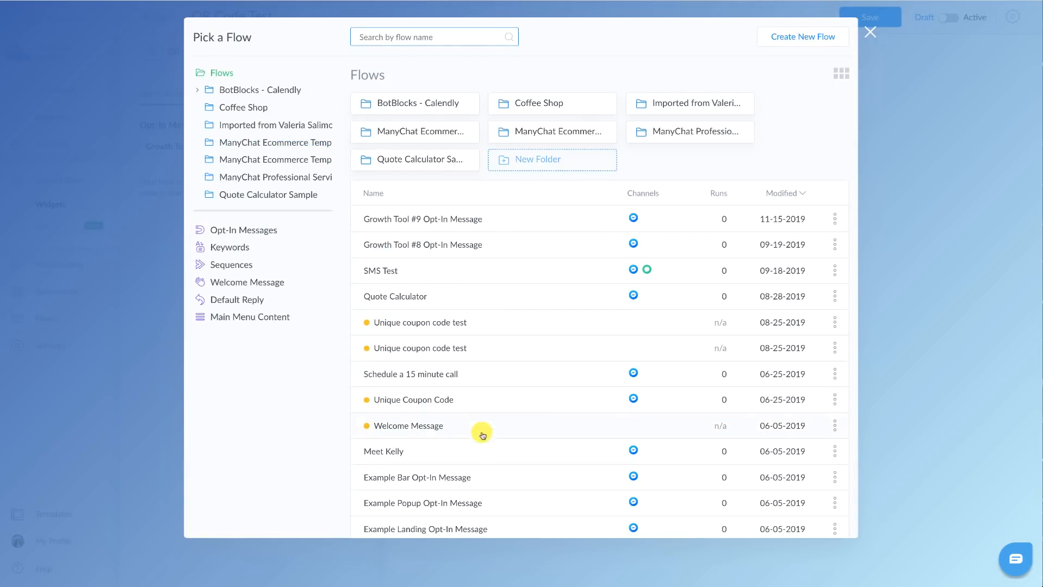
mouse_move(542, 522)
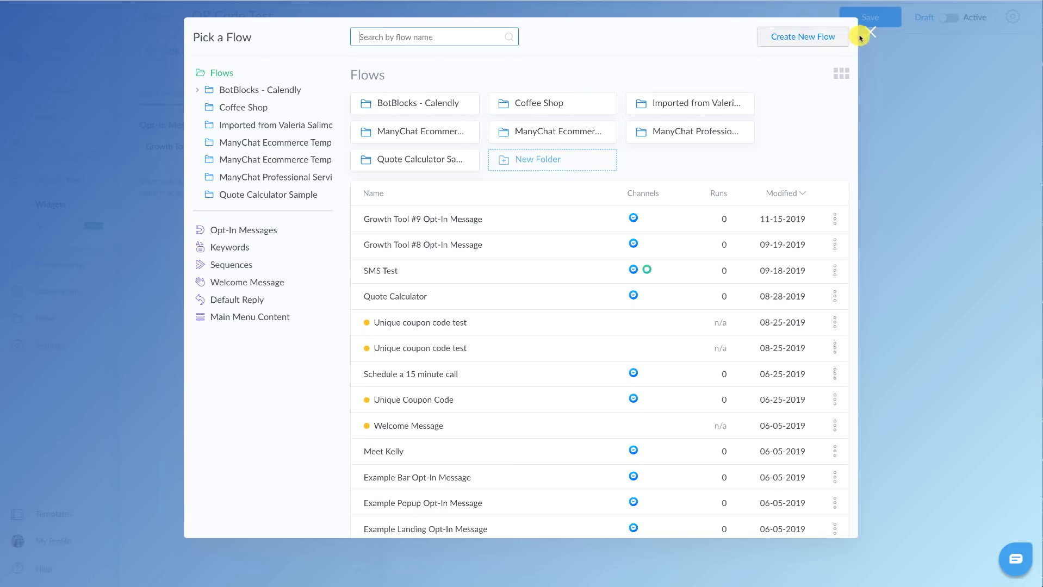
left_click(871, 35)
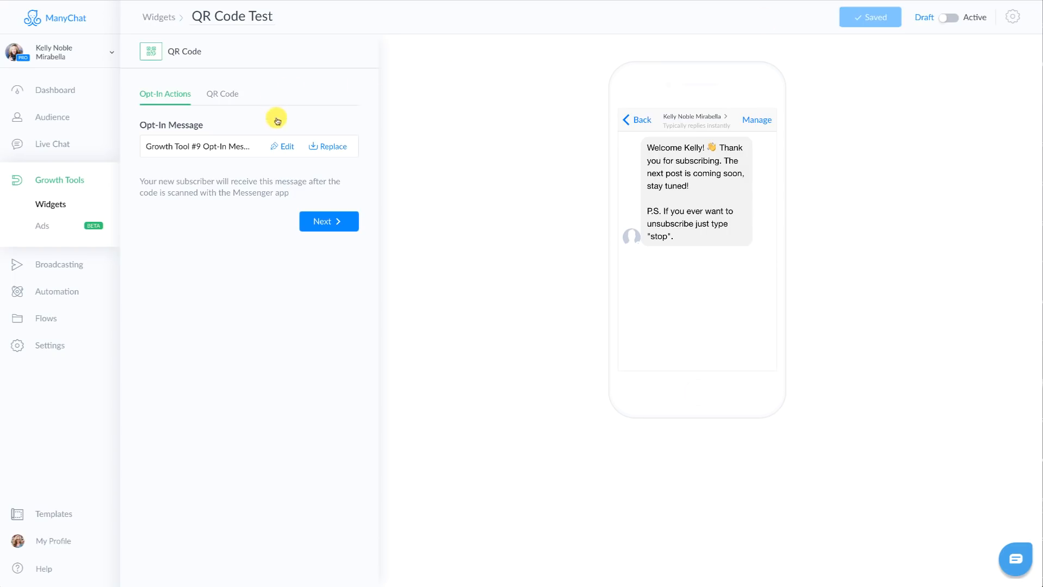
Edit the opt-in message flow and view its Select Message Tag options.
left_click(282, 147)
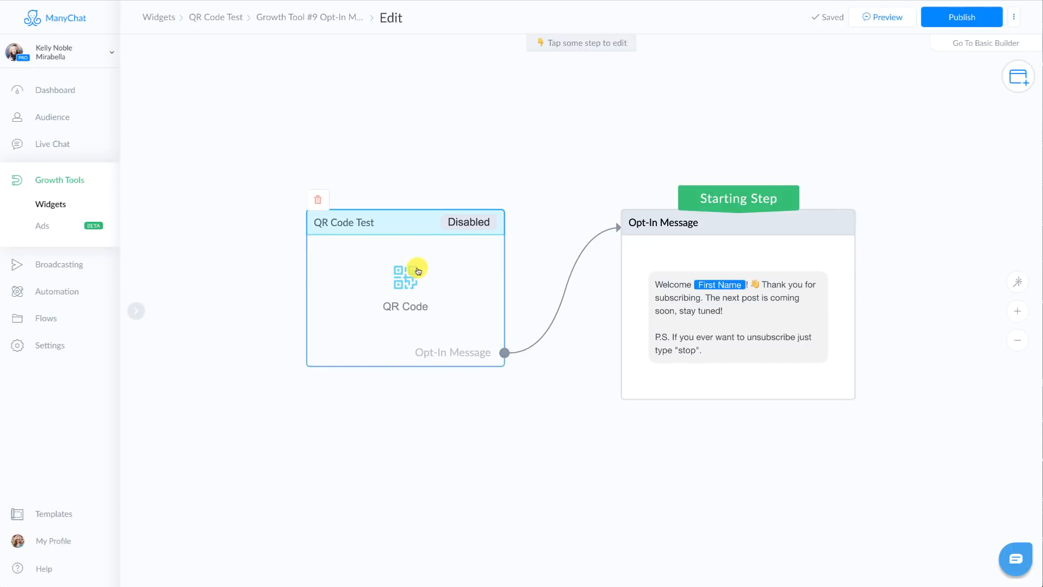
left_click(737, 318)
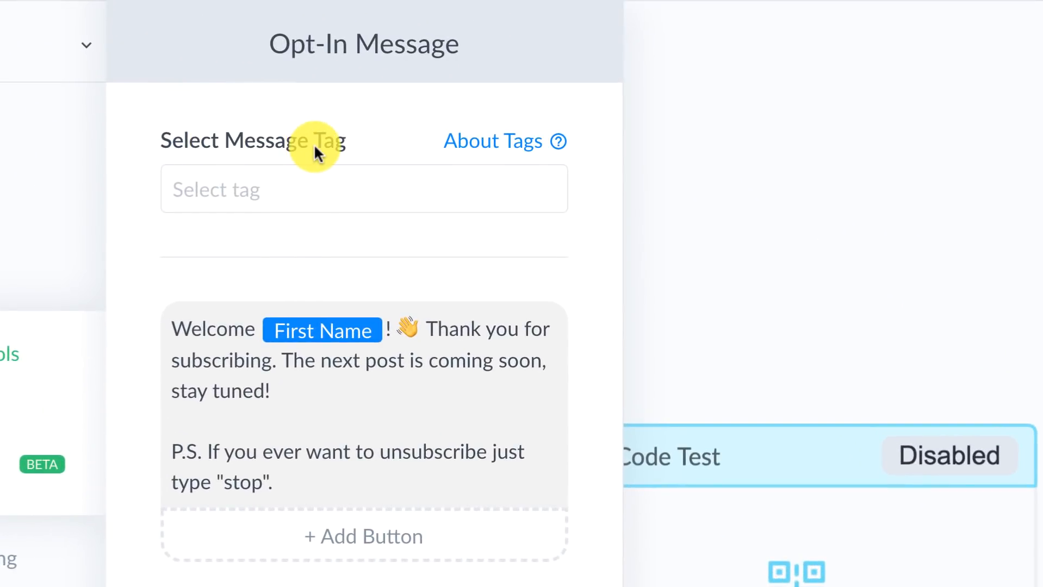
left_click(363, 188)
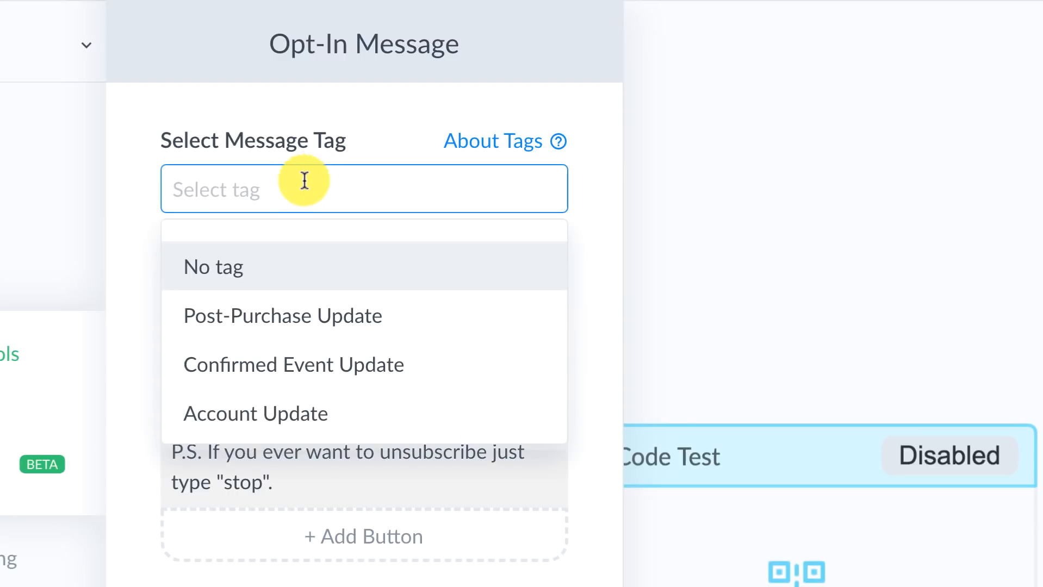
mouse_move(425, 364)
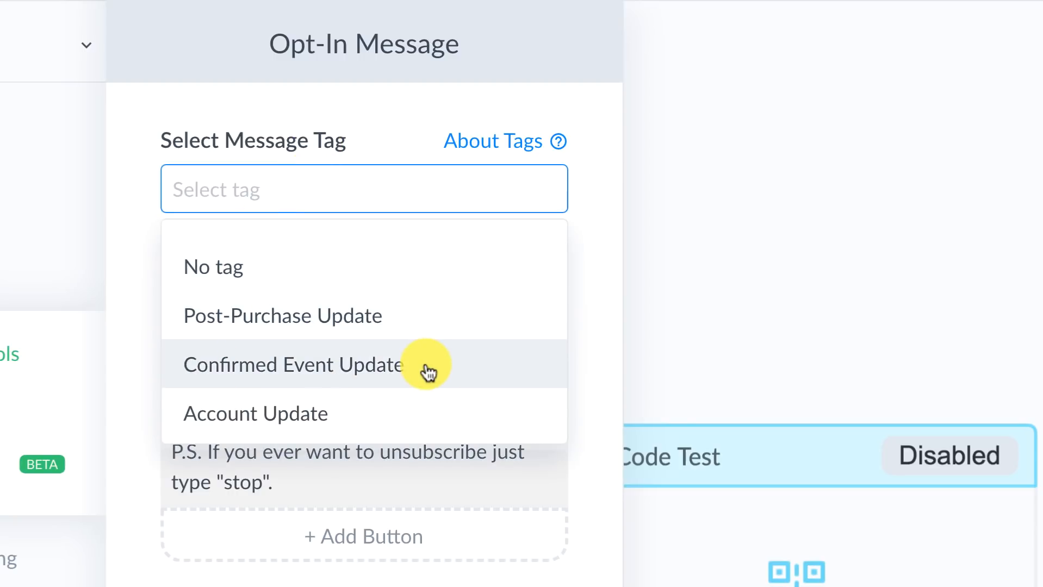
mouse_move(418, 403)
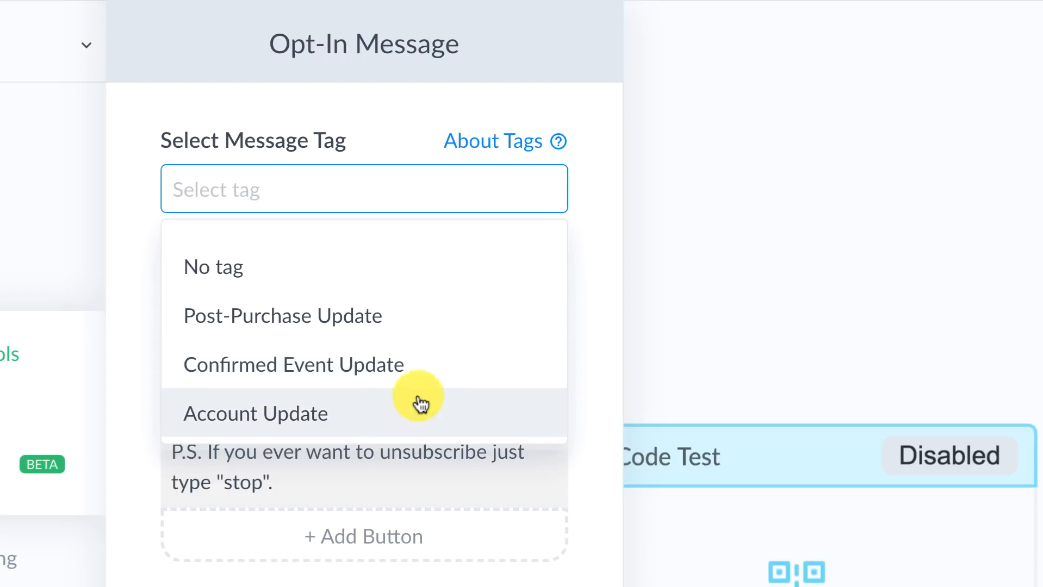
mouse_move(436, 380)
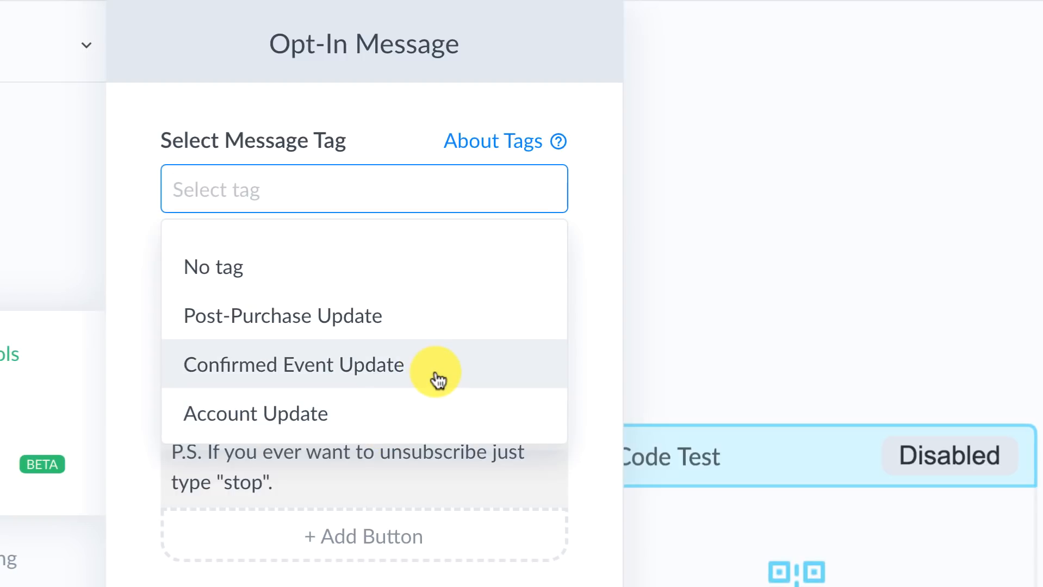
mouse_move(213, 267)
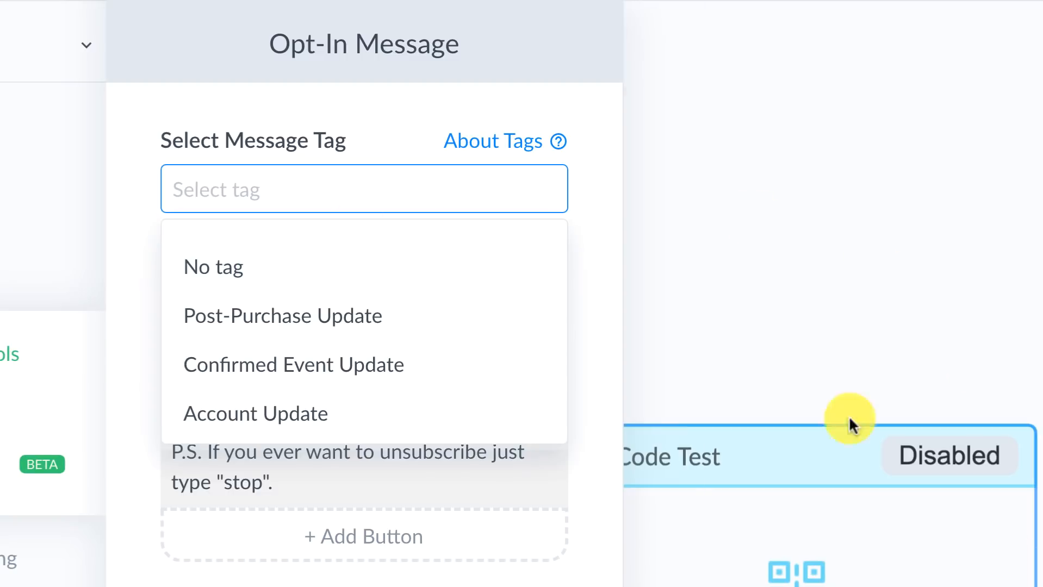
mouse_move(940, 538)
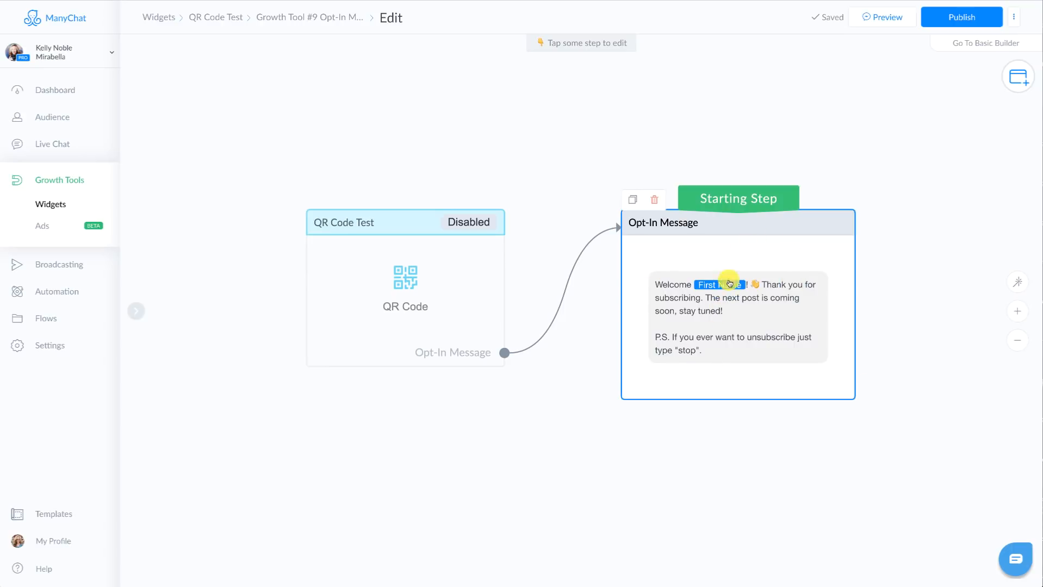
Publish the opt-in flow and begin editing the QR code's image size field.
left_click(961, 16)
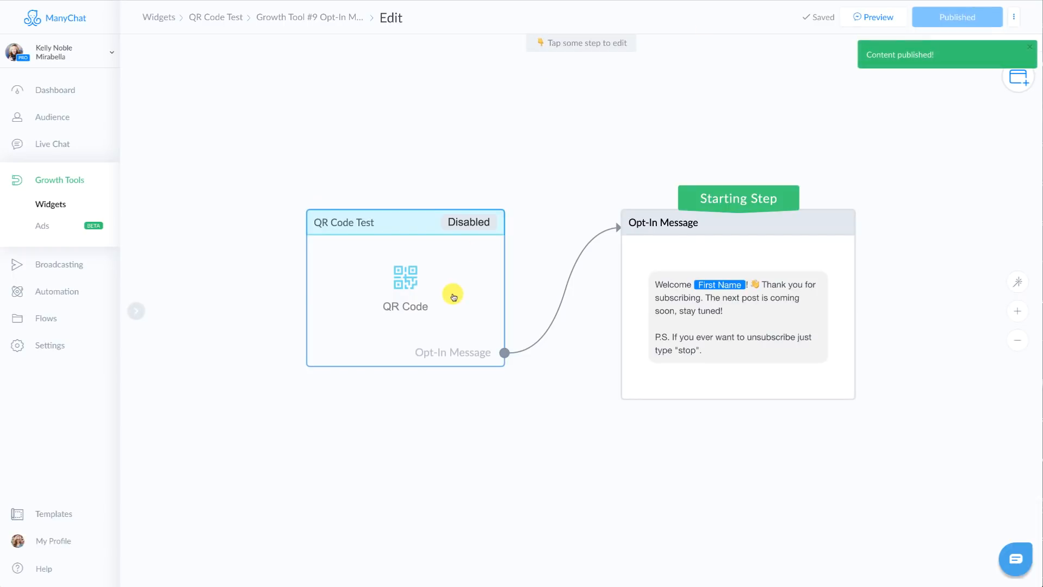
left_click(405, 286)
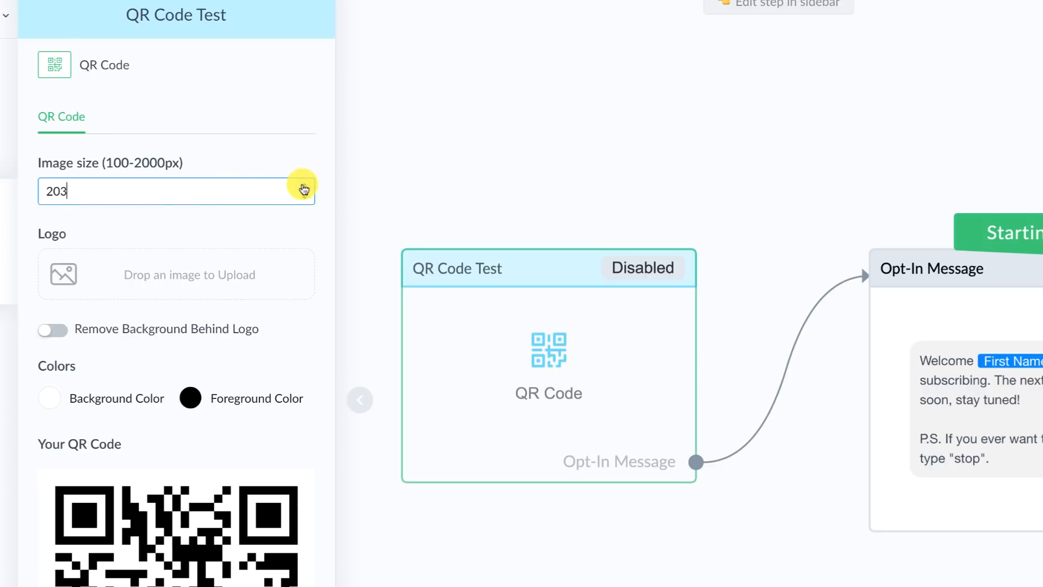
Make the image size 2000px and upload the octopus logo onto the QR code.
left_click(304, 201)
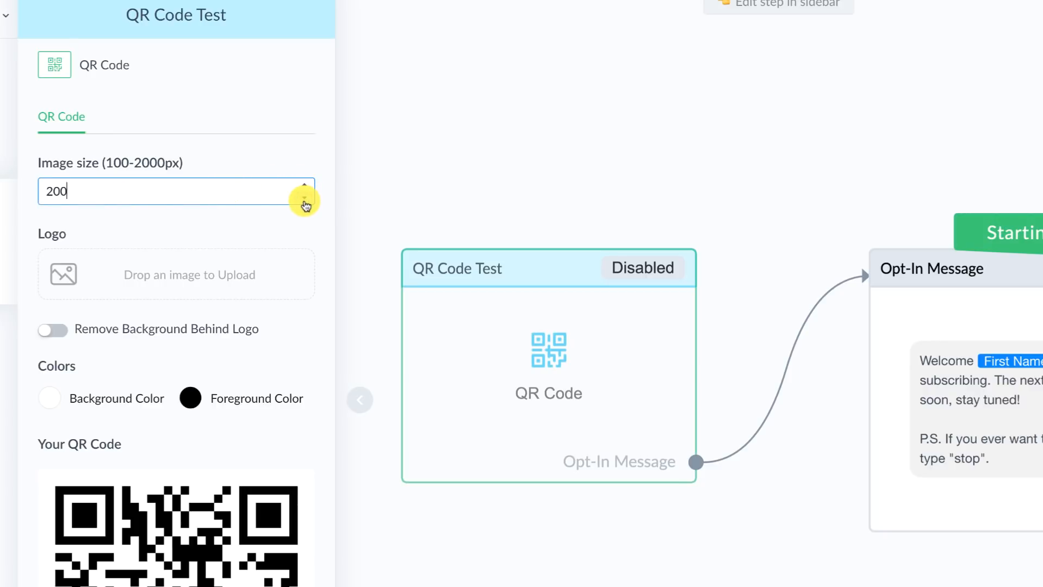
mouse_move(111, 196)
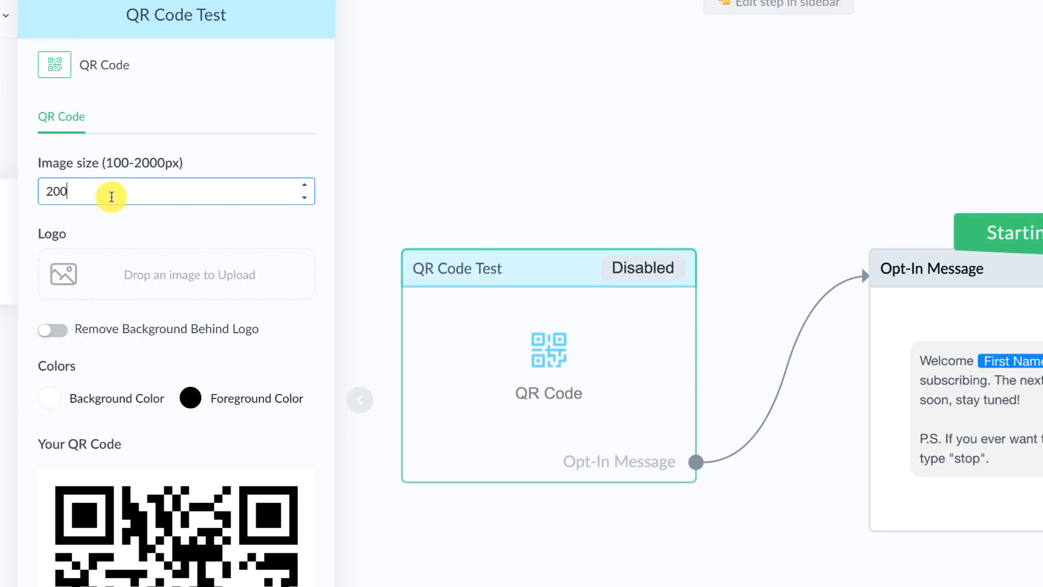
type("2000")
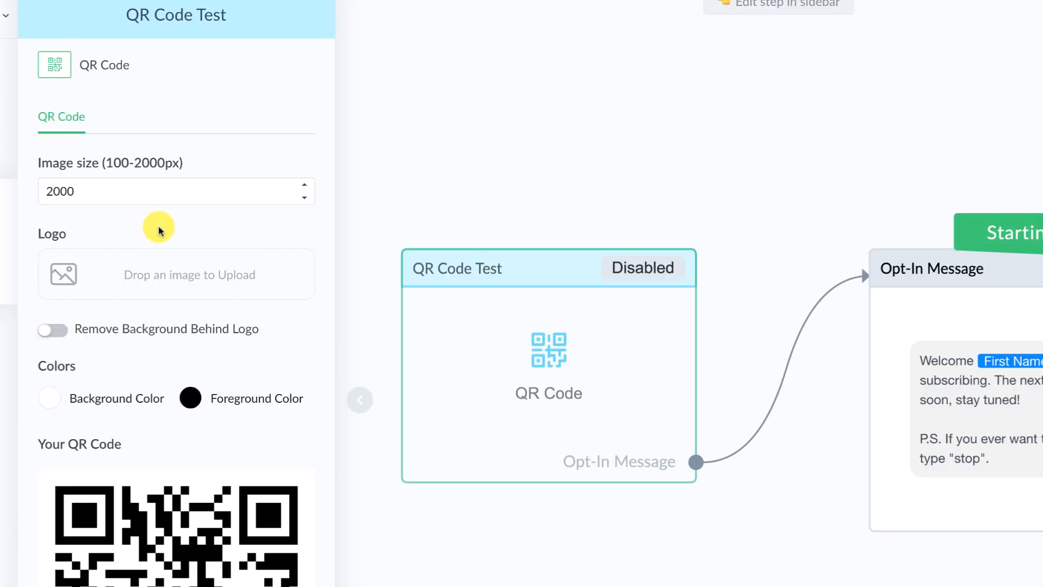
mouse_move(164, 277)
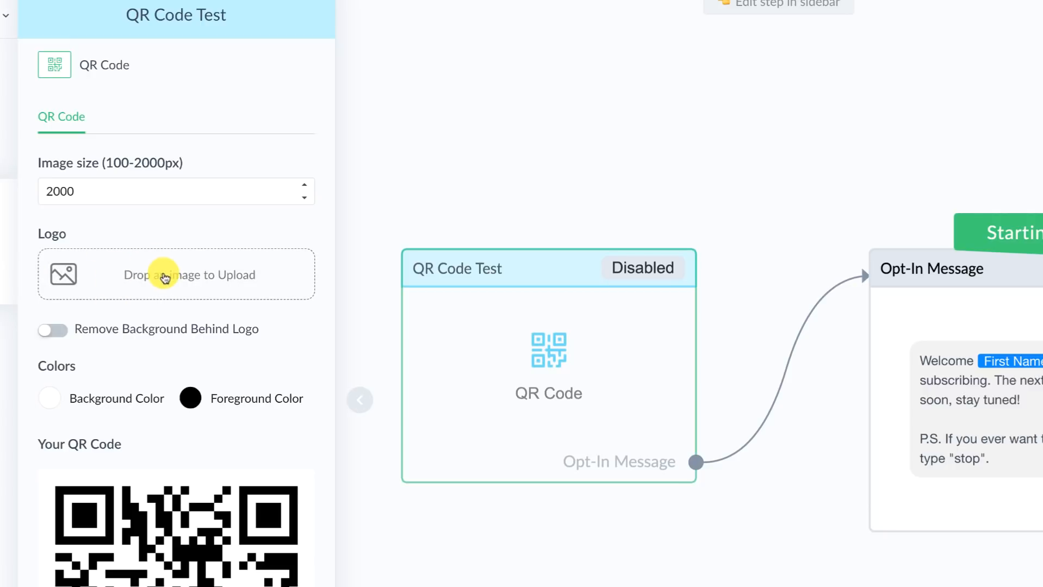
left_click(175, 274)
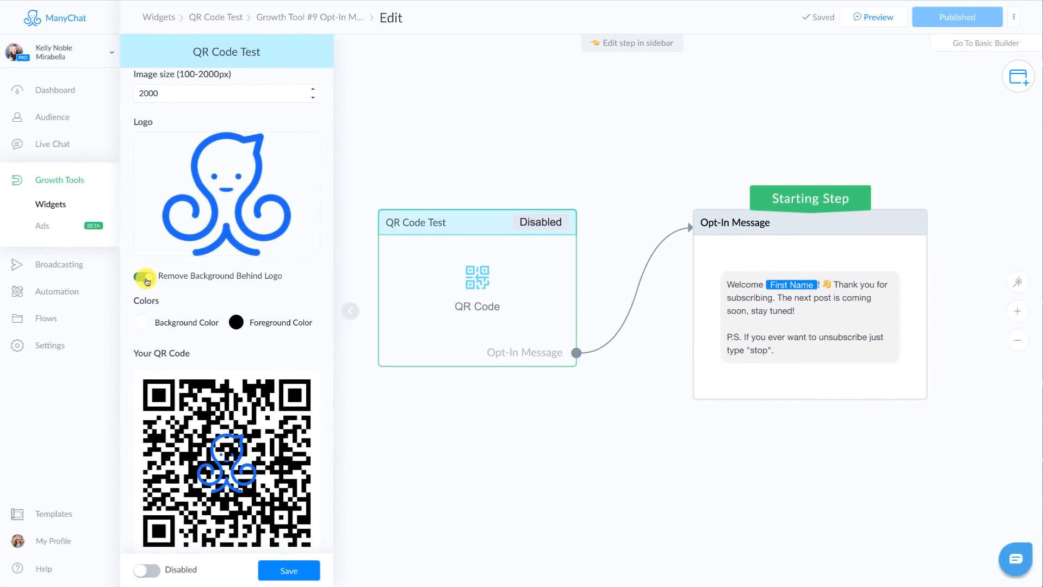
Try 'Remove Background Behind Logo', leave it off, and check the centered logo in the preview.
left_click(146, 276)
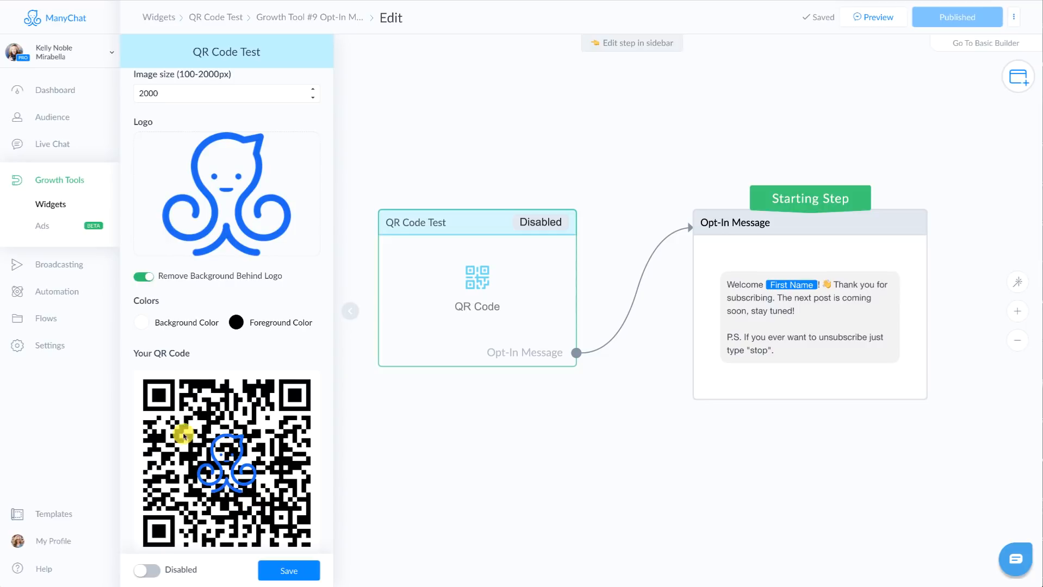
left_click(144, 276)
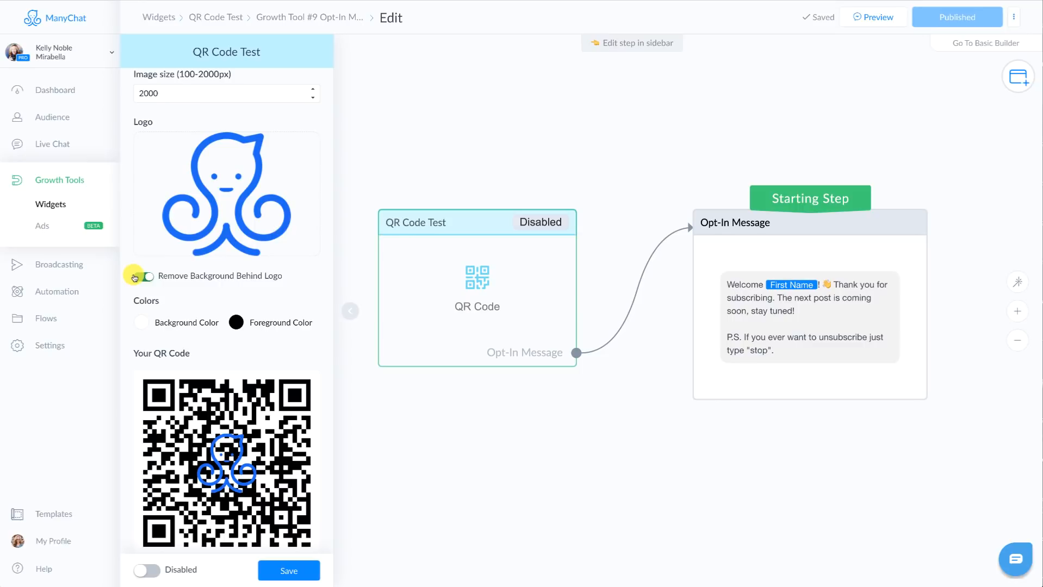
left_click(146, 277)
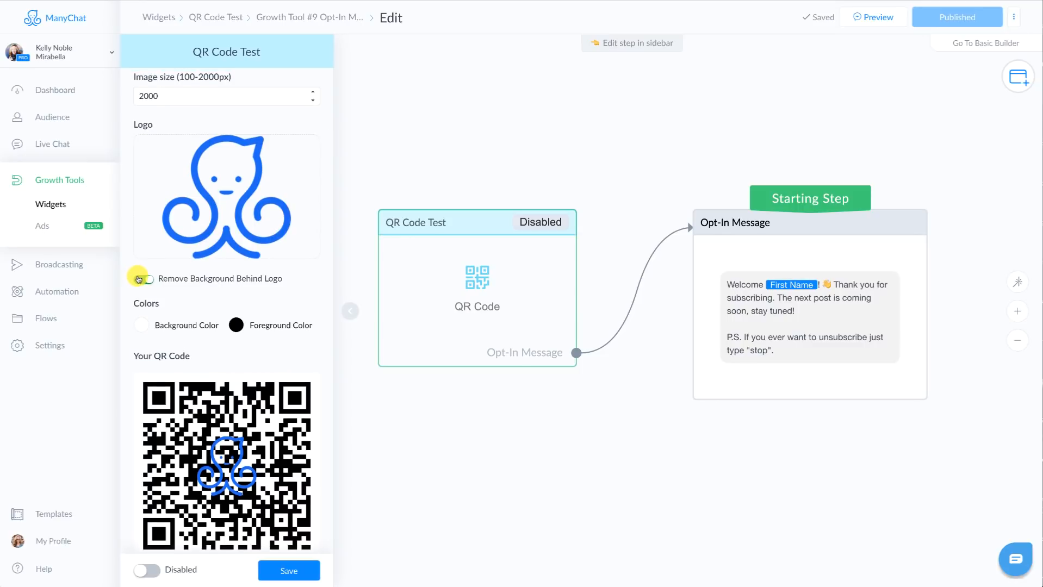
scroll("down", 3)
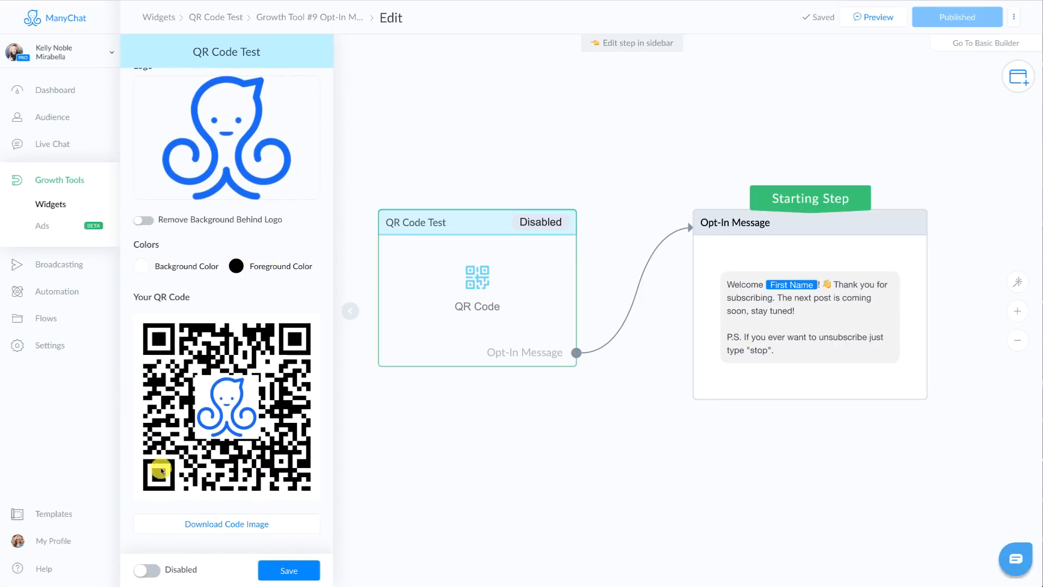
mouse_move(199, 348)
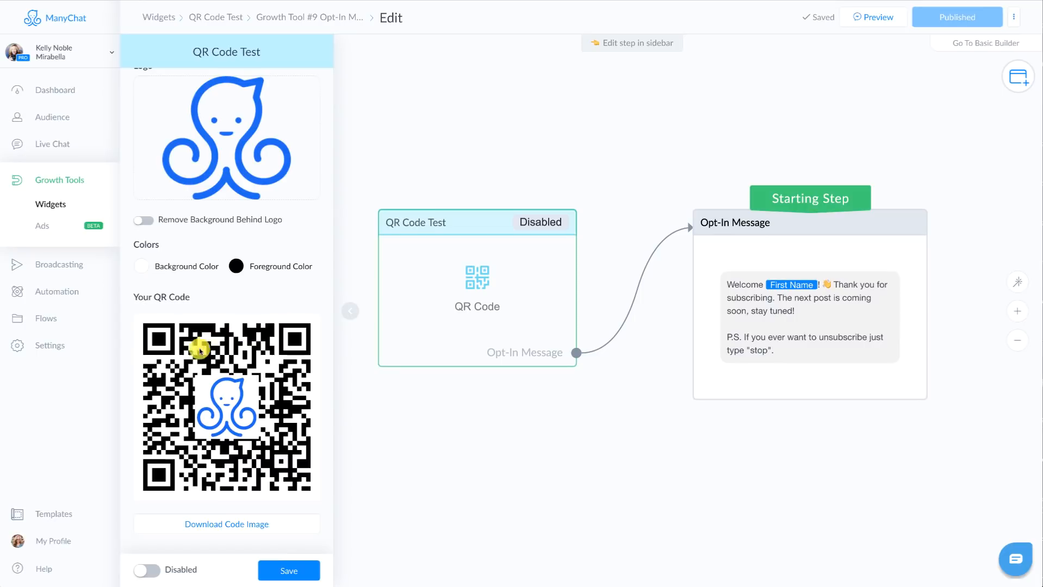
Change the foreground color from black to indigo, then to a brighter blue.
left_click(234, 267)
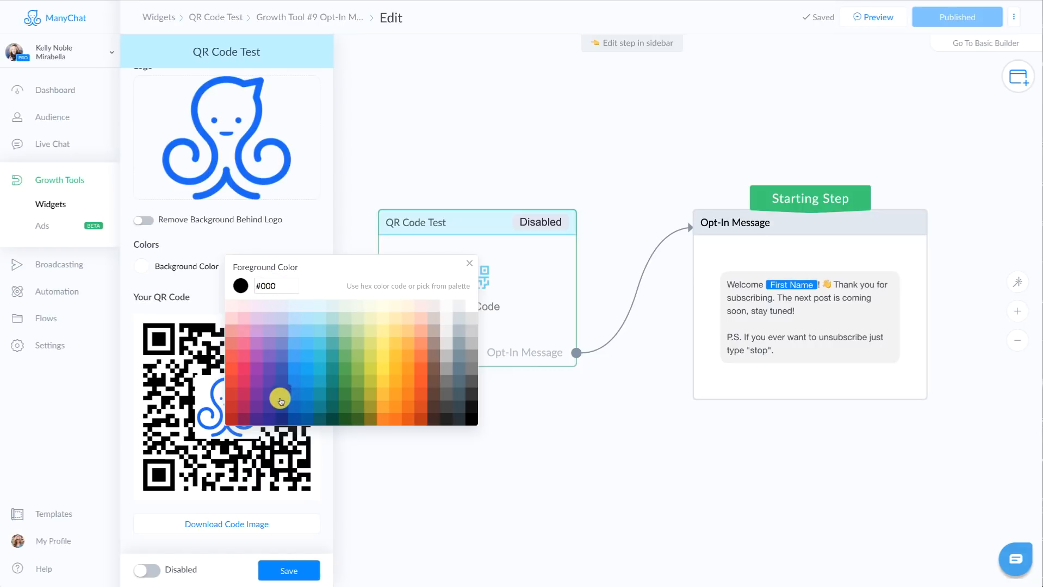
left_click(291, 395)
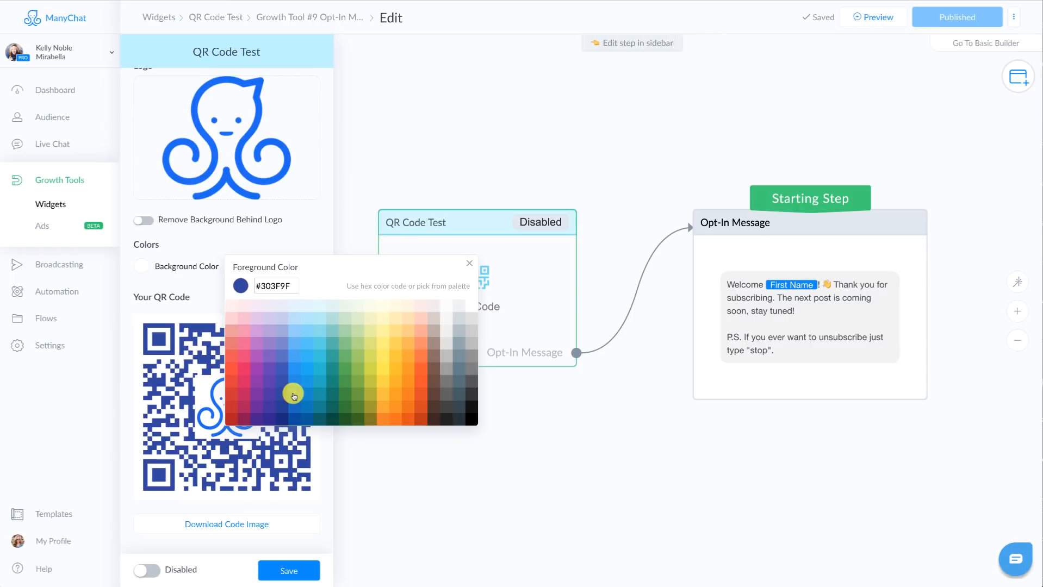
left_click(295, 396)
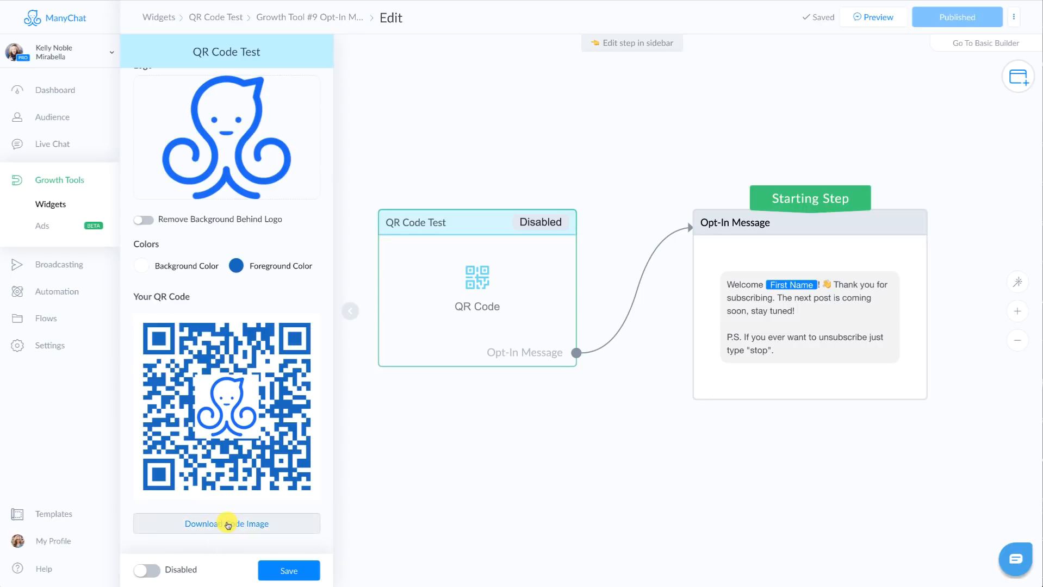
Download the QR code PNG, save the widget, and switch Activated back off.
left_click(226, 523)
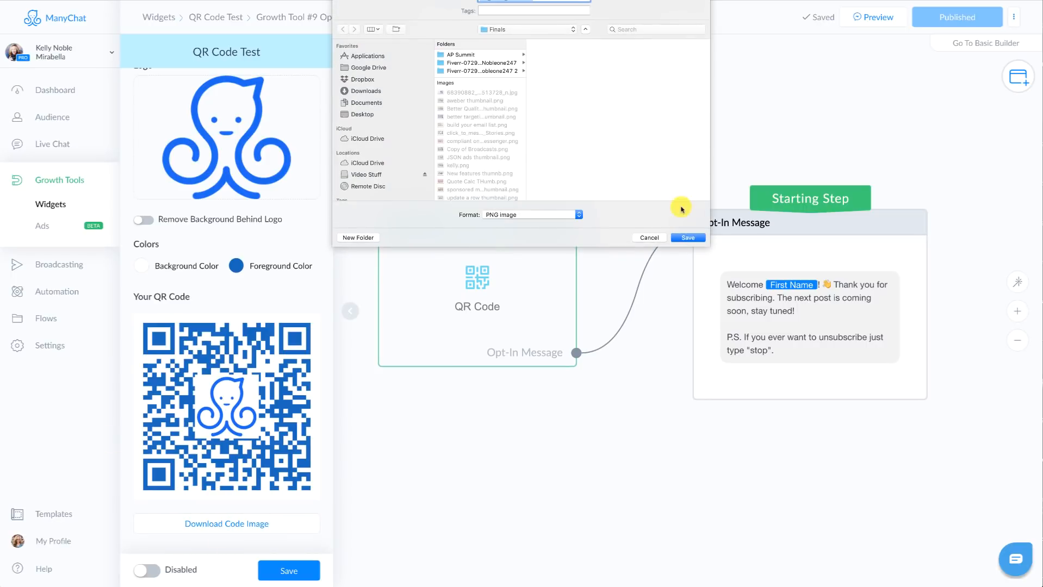
left_click(648, 237)
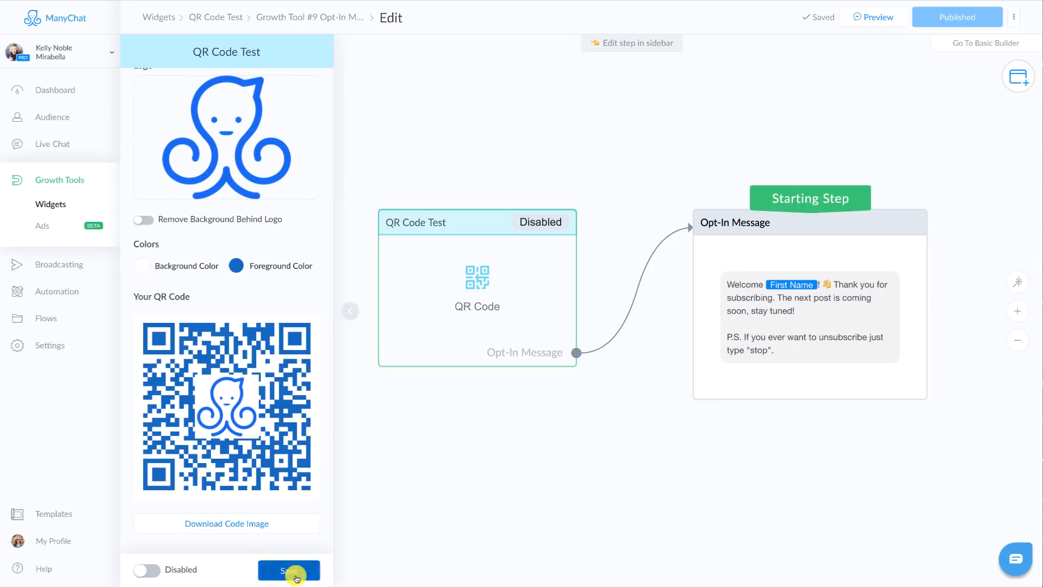
left_click(146, 569)
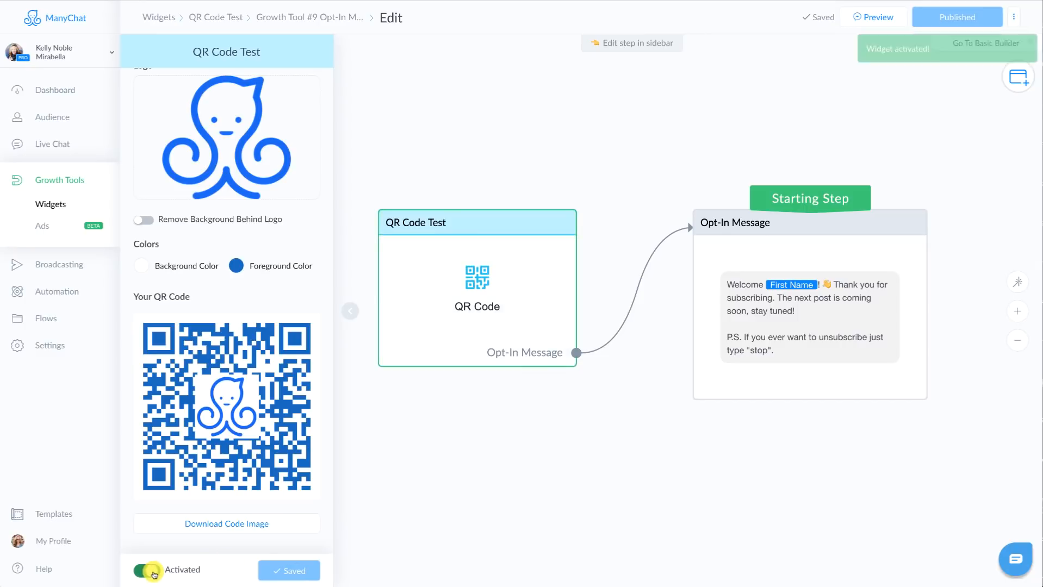
left_click(143, 571)
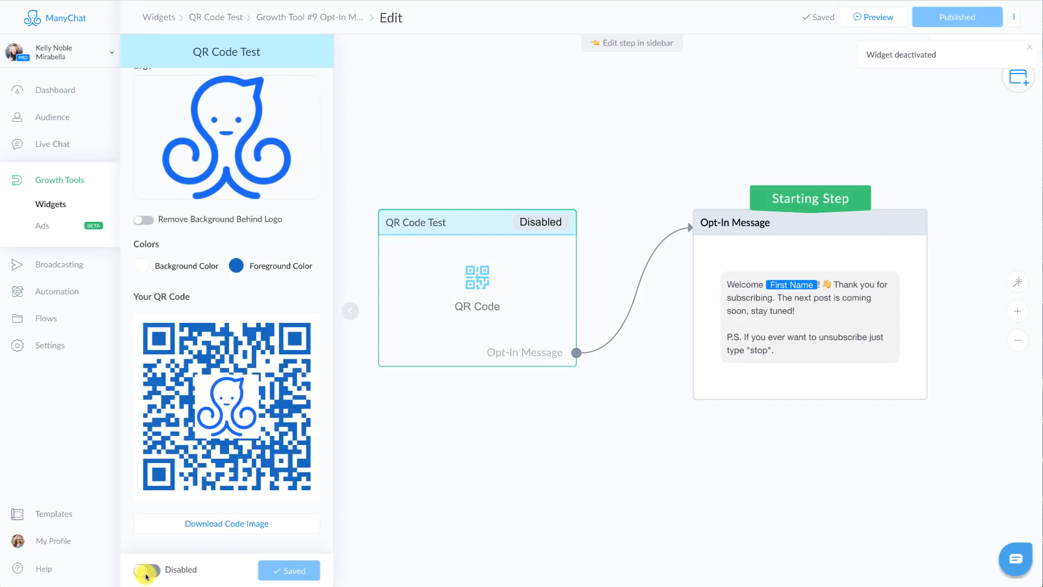